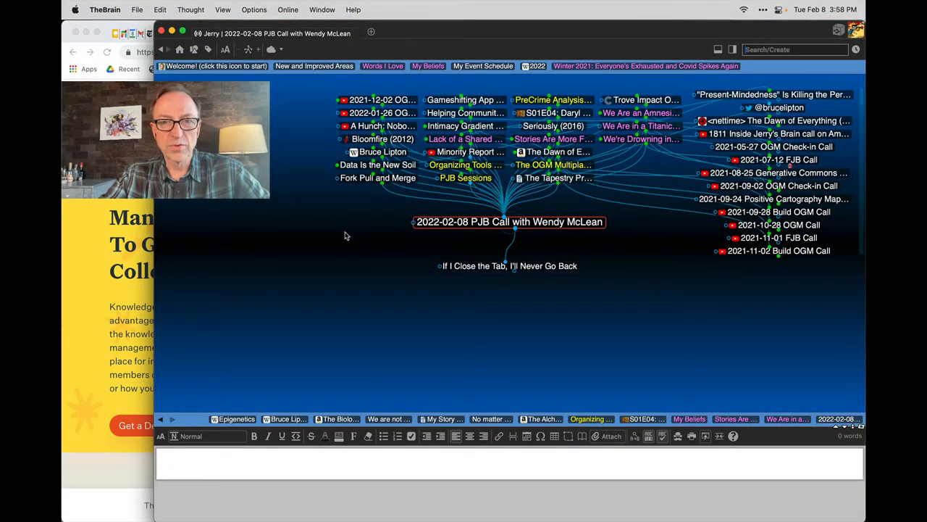
{"action": "mouse_move", "coordinate": [354, 219]}
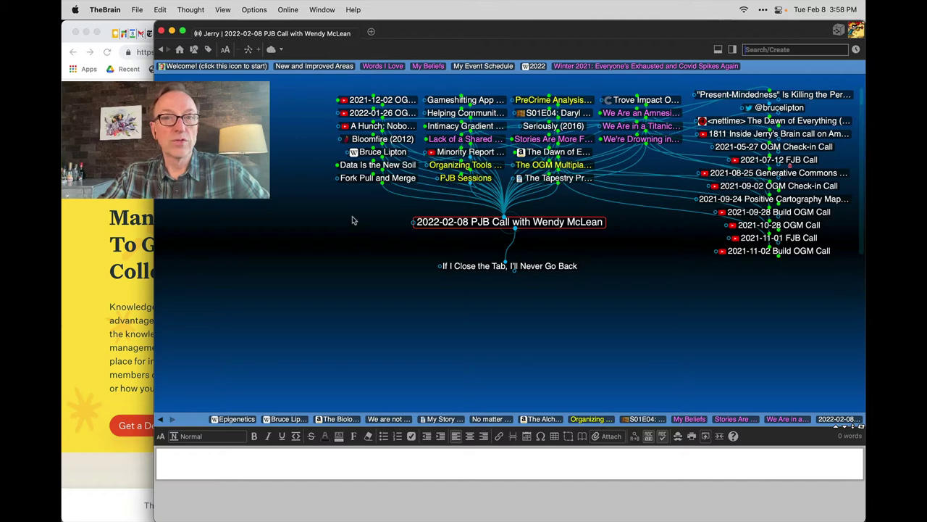
{"action": "mouse_move", "coordinate": [382, 220]}
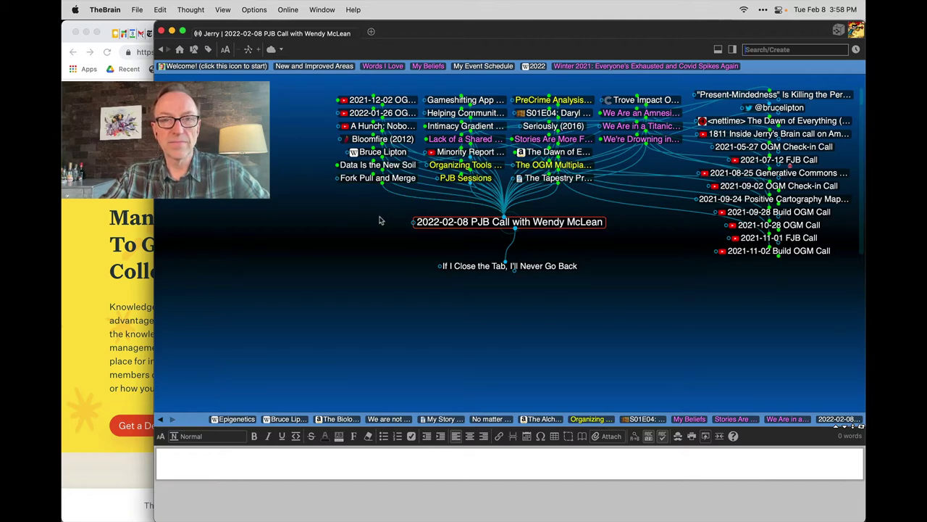
{"action": "mouse_move", "coordinate": [408, 214]}
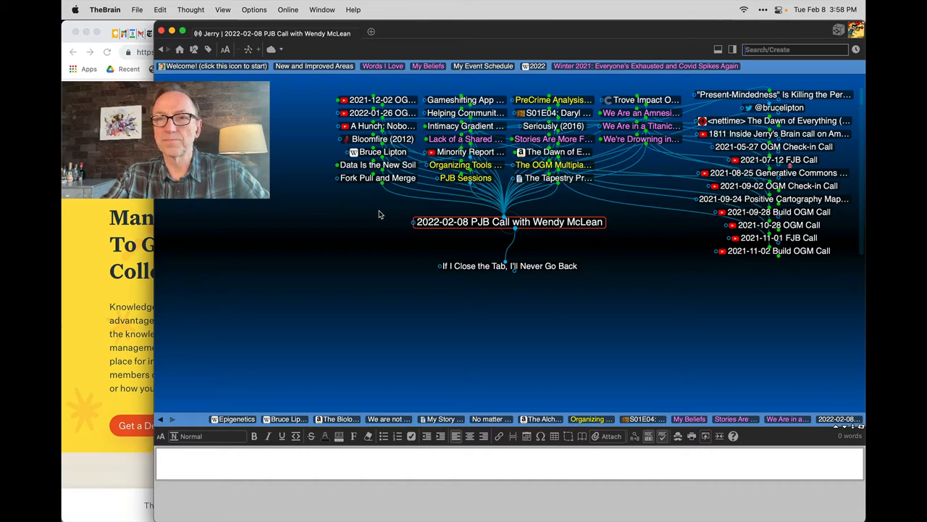
Navigate via the We're Drowning in the Info Torrent thought to Helping Communities See Themselves
{"action": "left_click", "coordinate": [641, 125]}
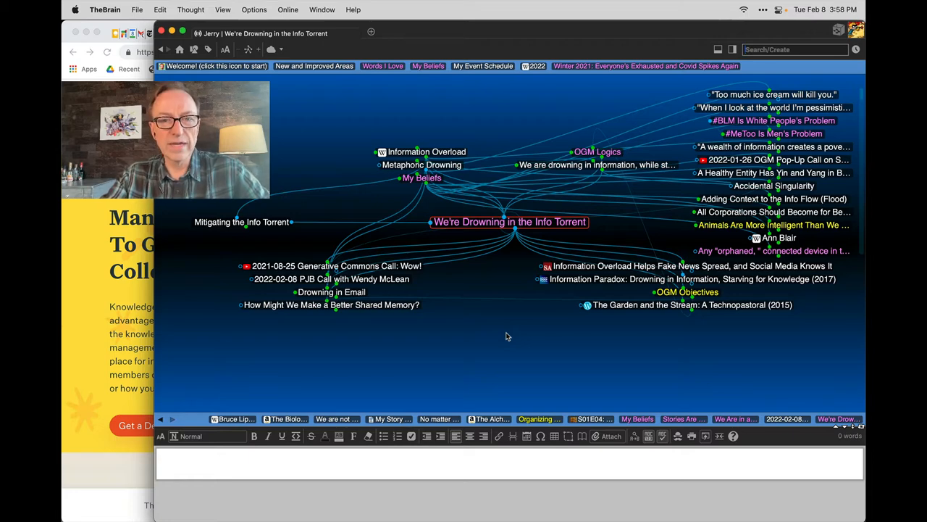
{"action": "left_click", "coordinate": [331, 305]}
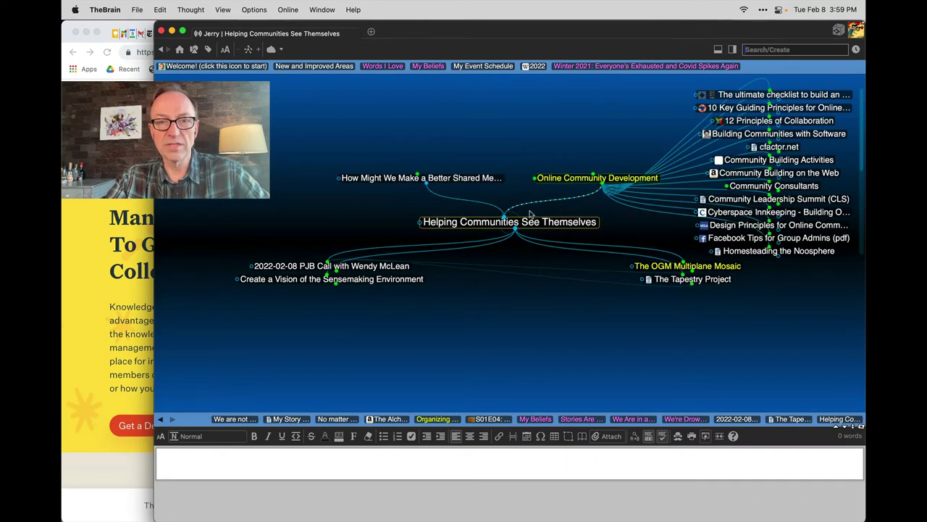
Make The OGM Multiplane Mosaic the active thought, showing Mosaics, OGM Structure and Multiplane Cameras links
{"action": "left_click", "coordinate": [689, 266]}
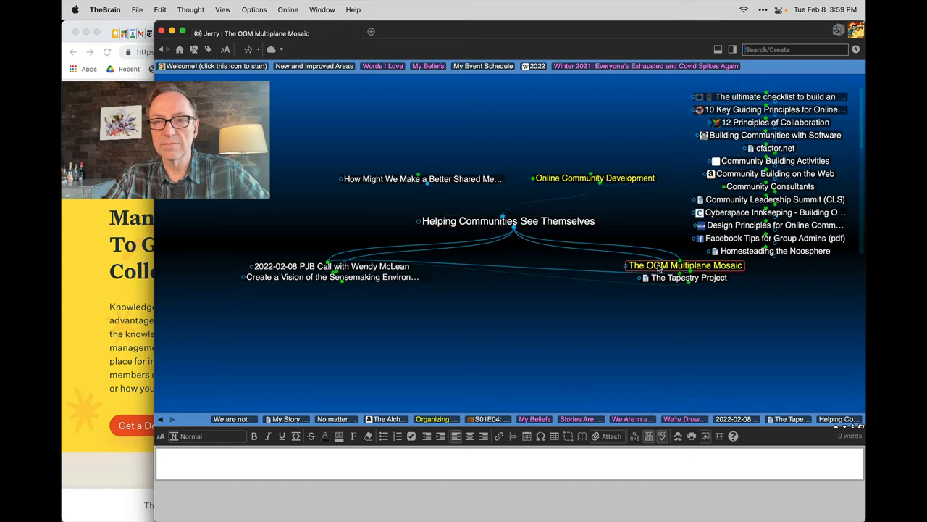
{"action": "left_click", "coordinate": [685, 265]}
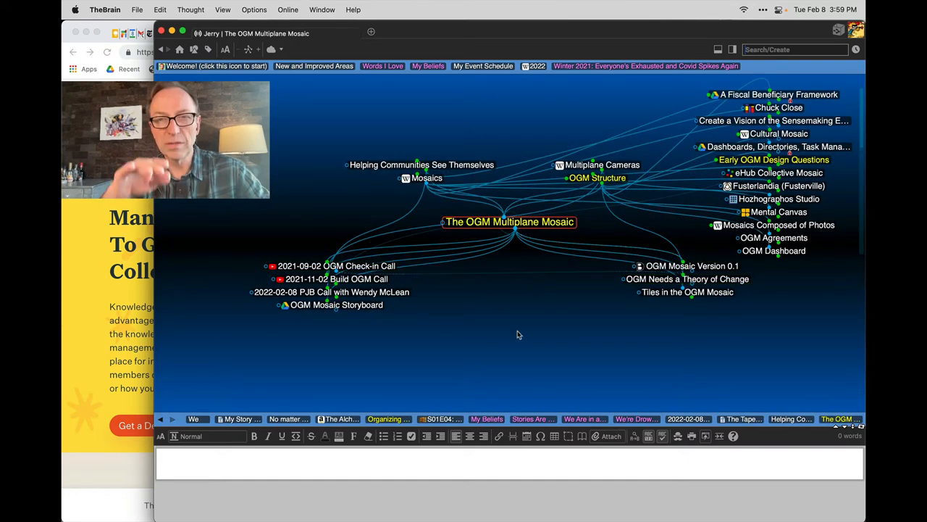
{"action": "mouse_move", "coordinate": [513, 339]}
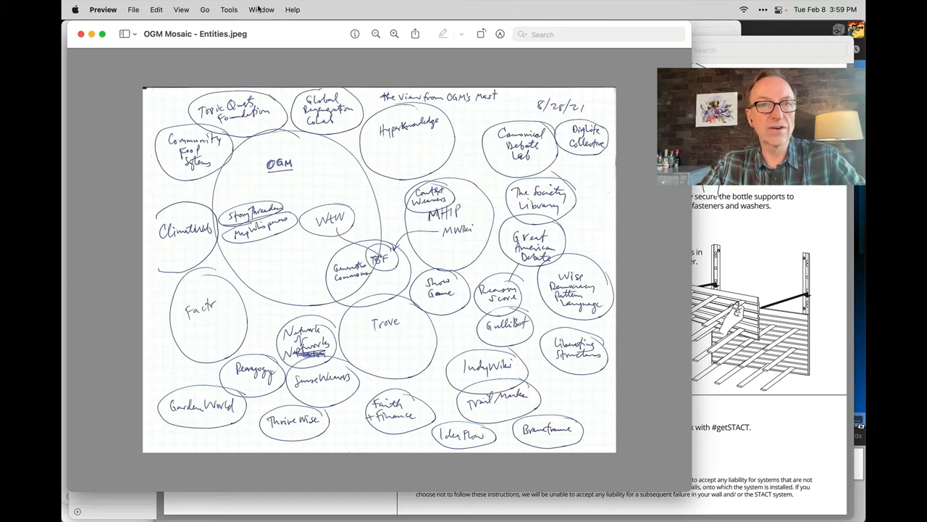
Switch Preview's front window to the OGM Mosaic - Participants.jpeg sketch
{"action": "left_click", "coordinate": [261, 9]}
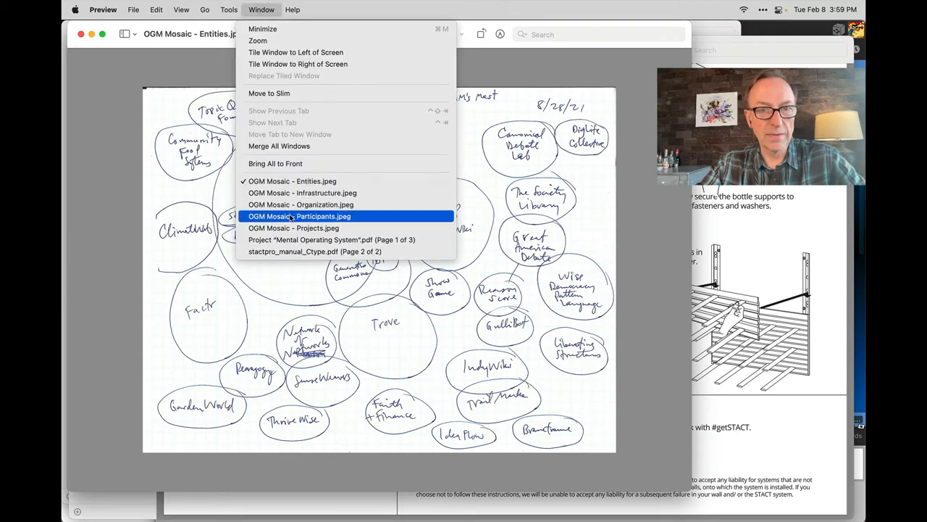
{"action": "left_click", "coordinate": [301, 216]}
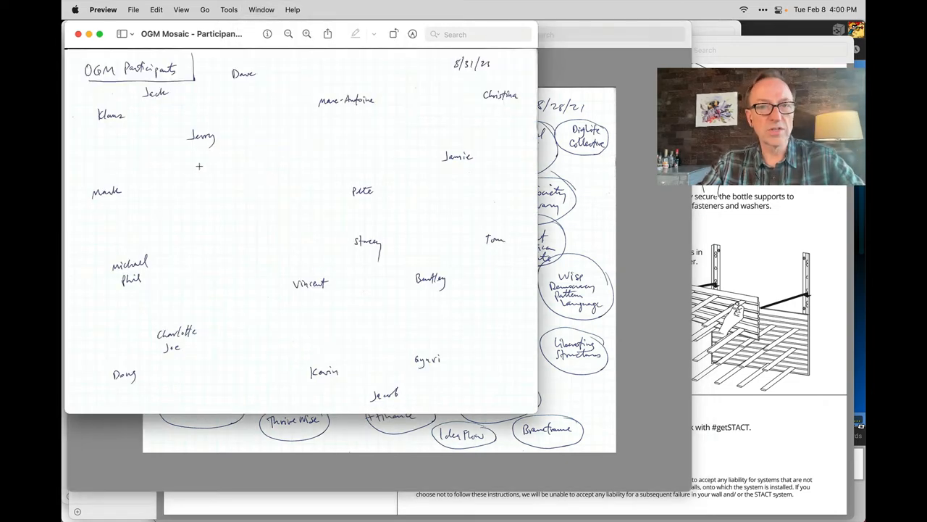
{"action": "mouse_move", "coordinate": [272, 137]}
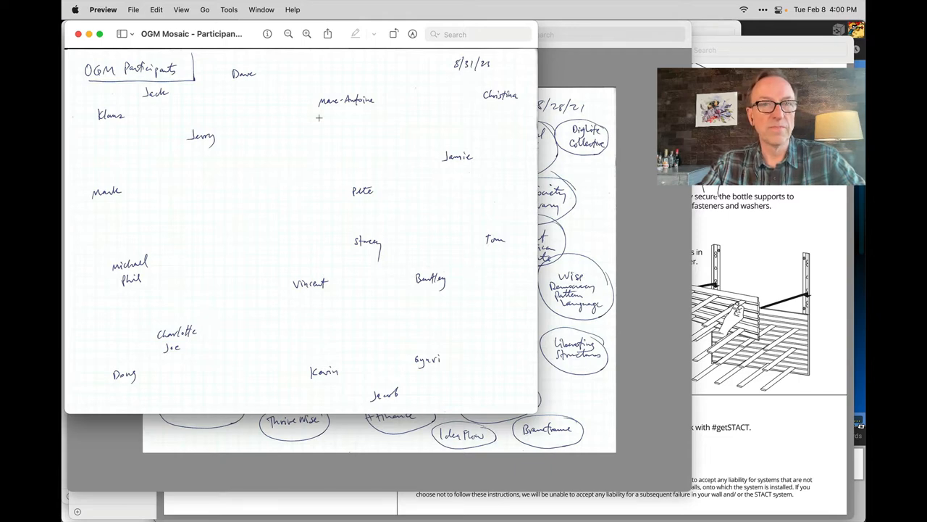
Switch Preview's front window to the OGM Mosaic - Infrastructure.jpeg sketch
{"action": "left_click", "coordinate": [261, 10]}
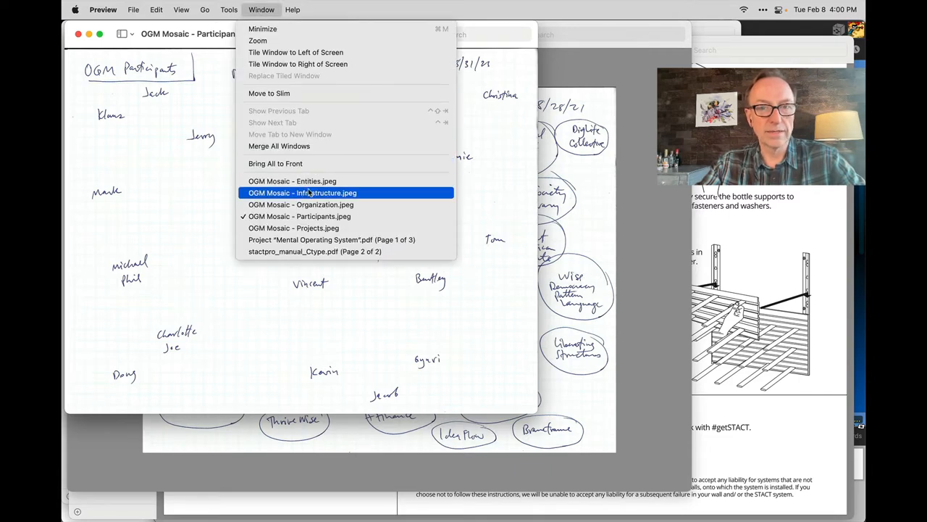
{"action": "left_click", "coordinate": [302, 193]}
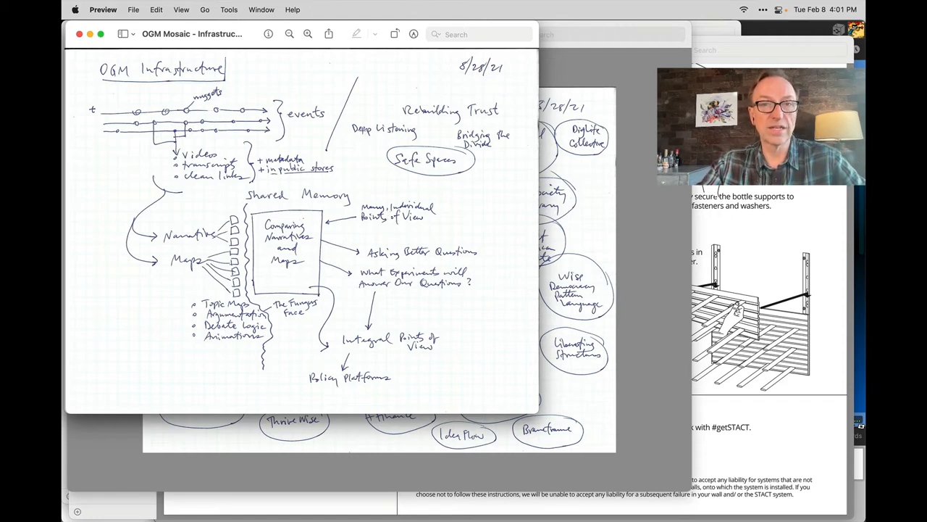
View the OGM Mosaic - Projects.jpeg sketch in Preview, then return to TheBrain
{"action": "left_click", "coordinate": [262, 10]}
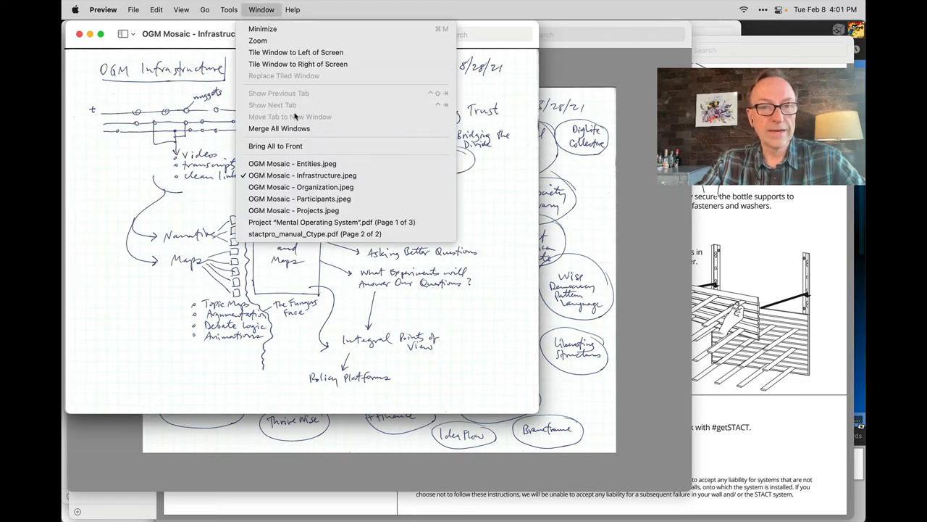
{"action": "left_click", "coordinate": [297, 210]}
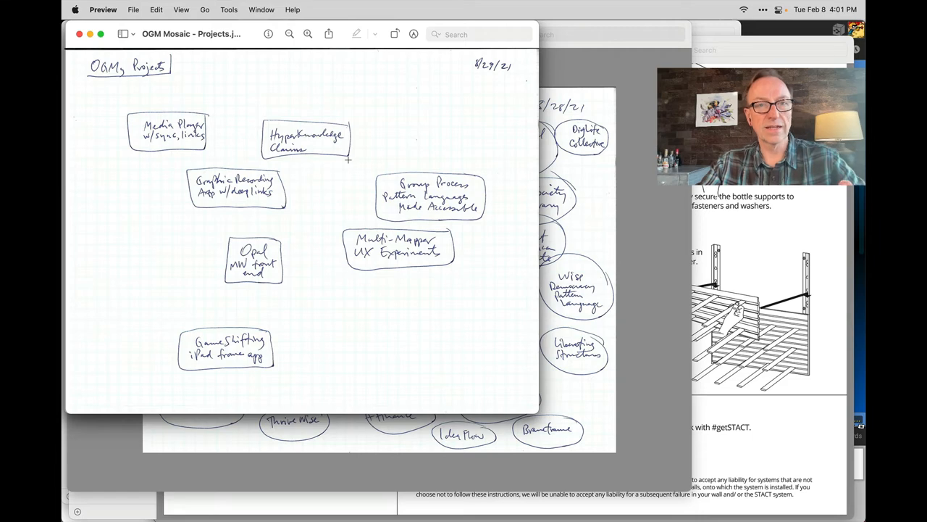
{"action": "left_click", "coordinate": [262, 9]}
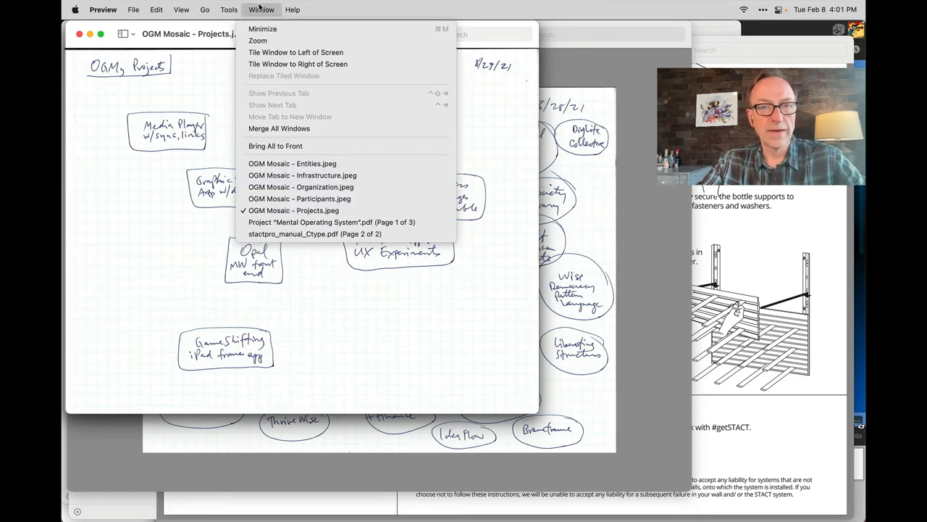
{"action": "left_click", "coordinate": [292, 210]}
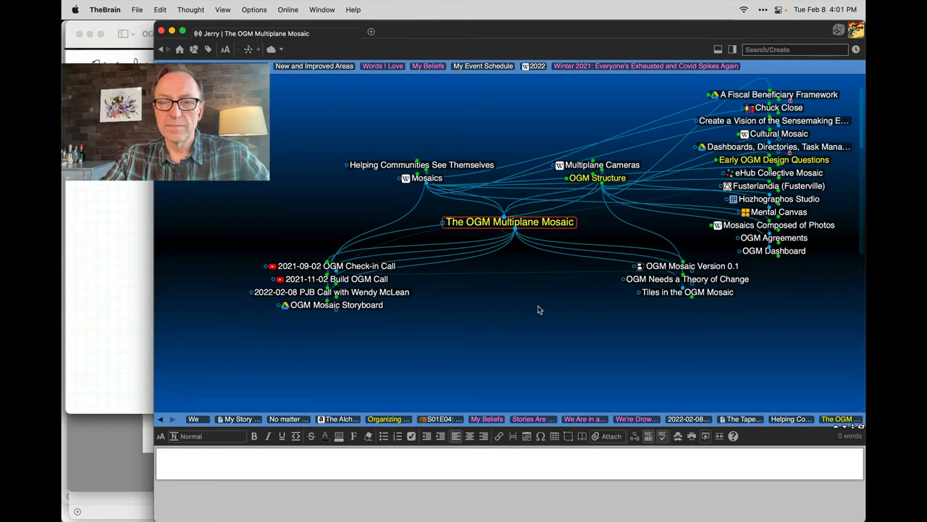
{"action": "mouse_move", "coordinate": [331, 187]}
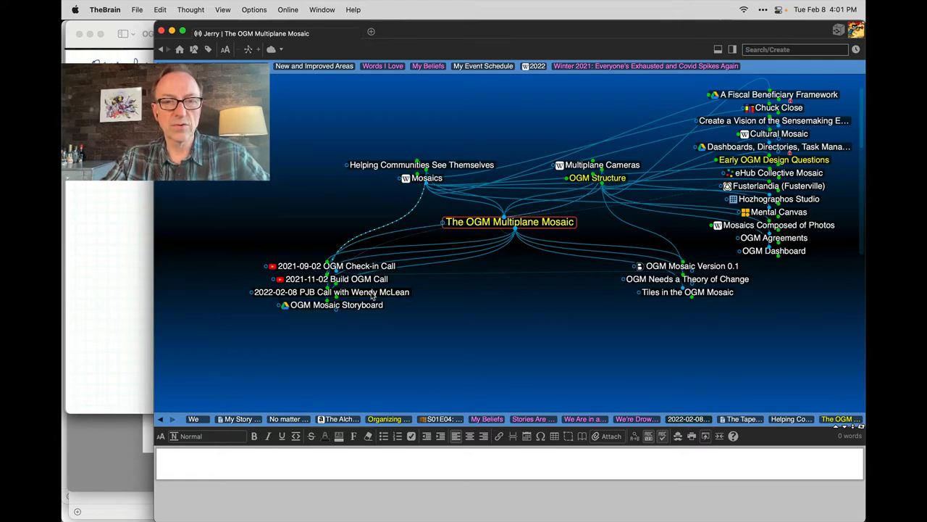
Return to the 2022-02-08 PJB Call thought on the way to Fork Pull and Merge
{"action": "left_click", "coordinate": [344, 292]}
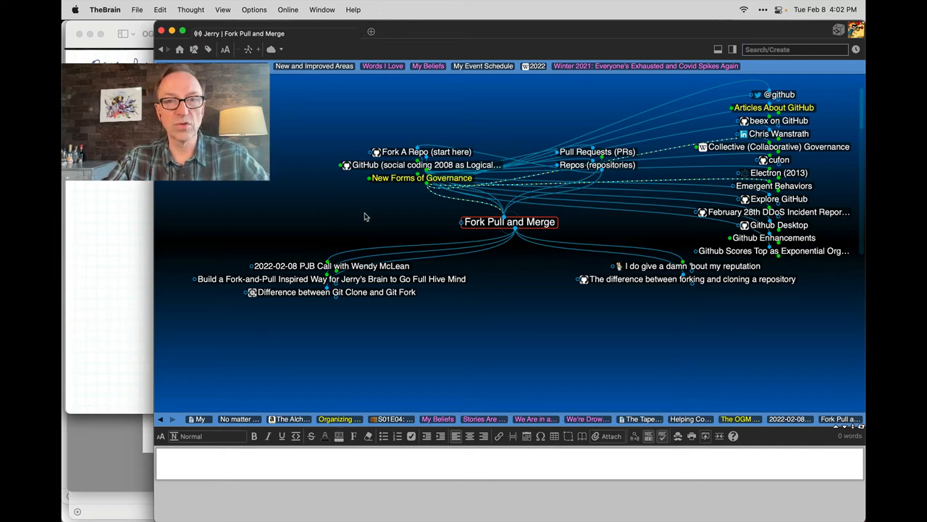
Navigate back through the 2022-02-08 PJB Call to the Trove Impact Org Directory thought
{"action": "left_click", "coordinate": [416, 151]}
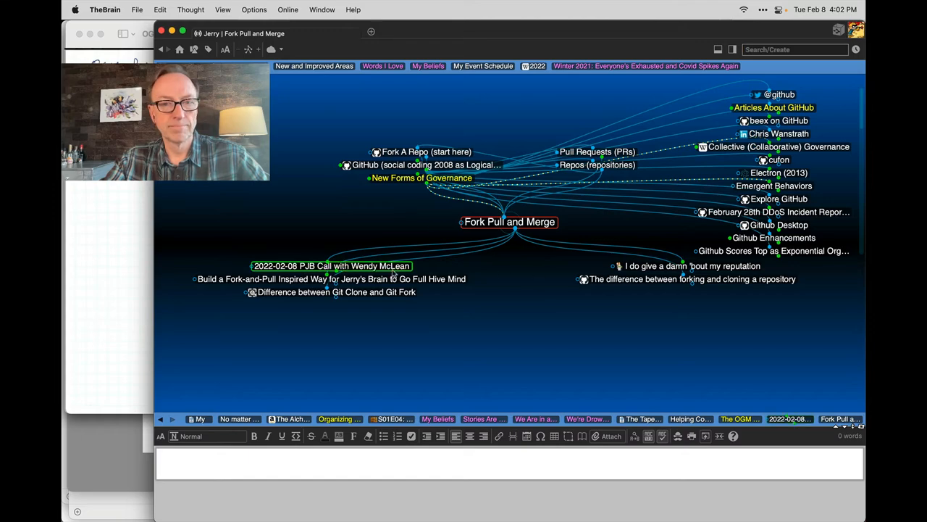
{"action": "left_click", "coordinate": [331, 266]}
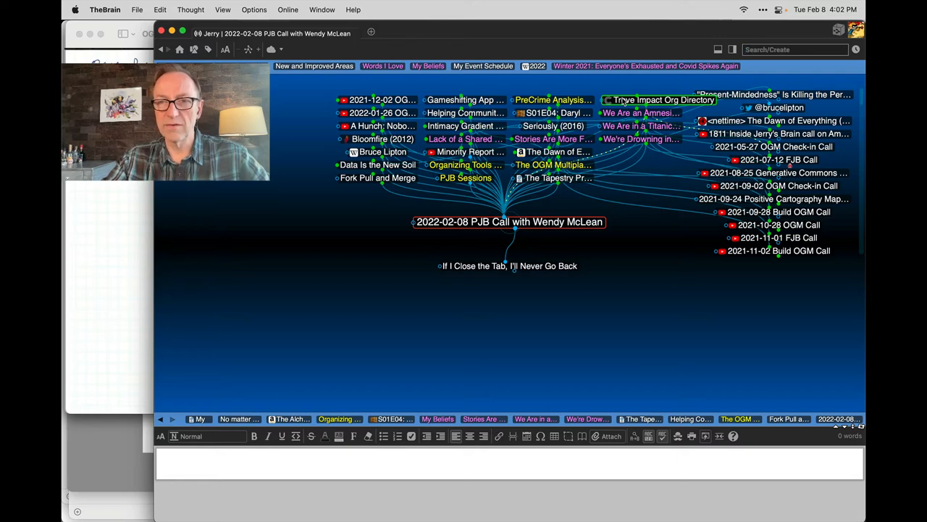
{"action": "left_click", "coordinate": [656, 100]}
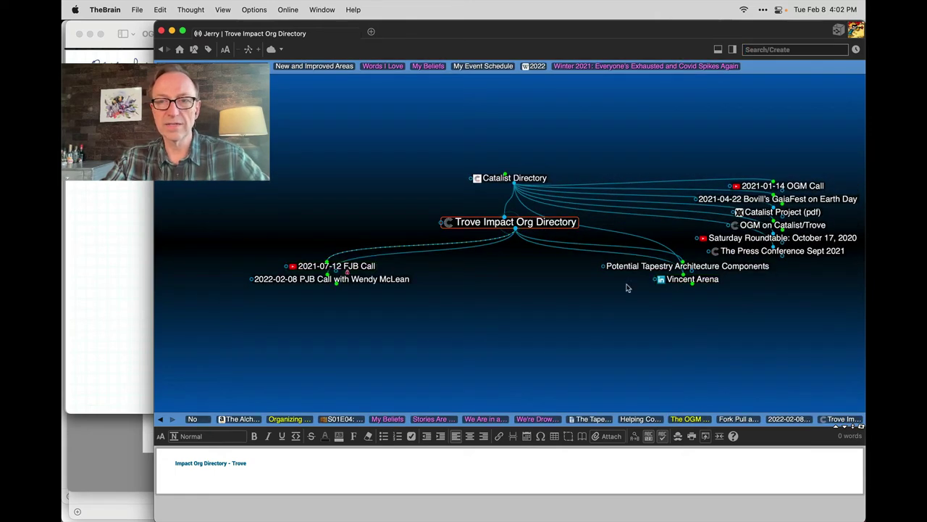
Return to the 2022-02-08 PJB Call thought en route to Helping Communities See Themselves
{"action": "left_click", "coordinate": [692, 279]}
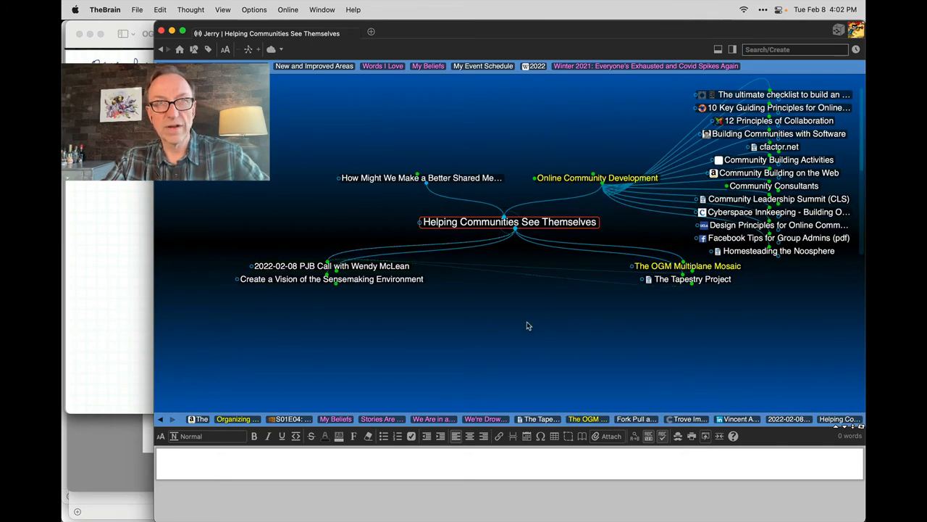
{"action": "mouse_move", "coordinate": [503, 299]}
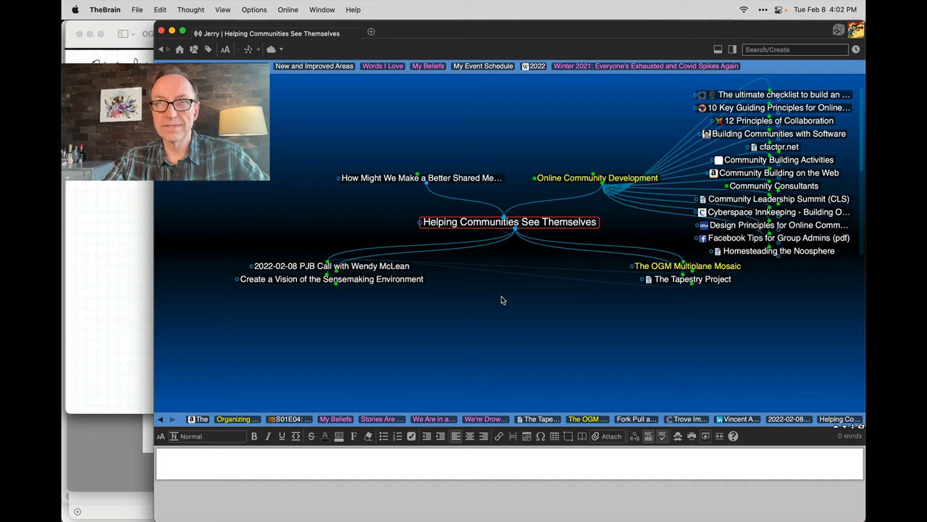
{"action": "mouse_move", "coordinate": [503, 299]}
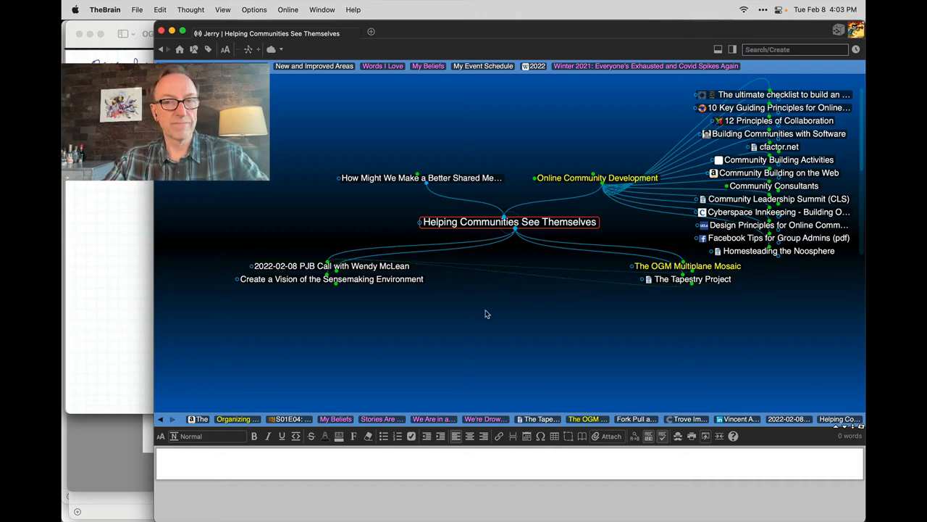
{"action": "mouse_move", "coordinate": [512, 328]}
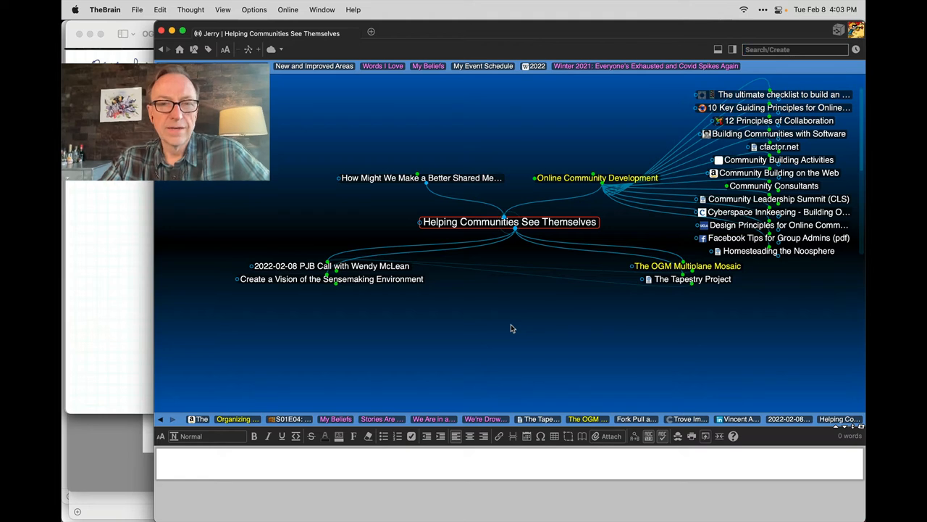
{"action": "mouse_move", "coordinate": [517, 325]}
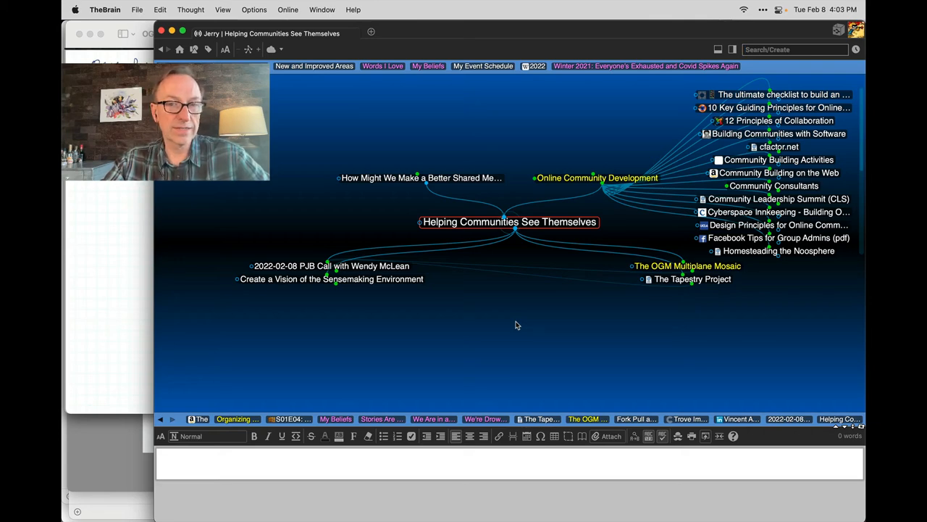
{"action": "mouse_move", "coordinate": [519, 321]}
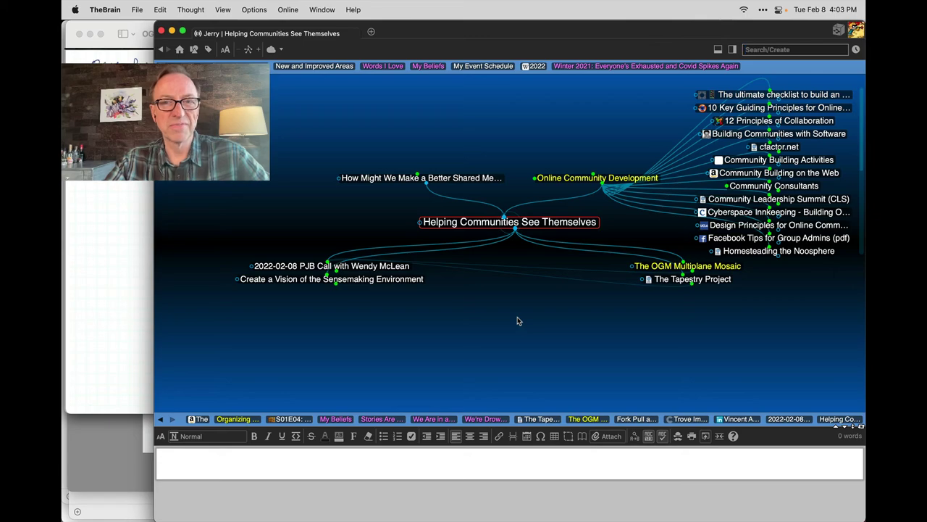
Navigate from the PJB Call through Gameshifting App for Tablets to View-Master (1938)
{"action": "left_click", "coordinate": [329, 266]}
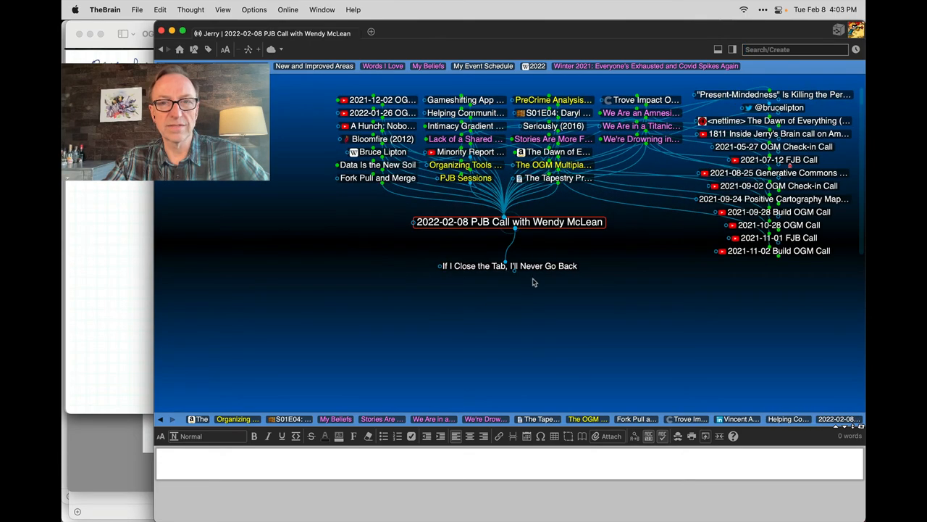
{"action": "mouse_move", "coordinate": [362, 243]}
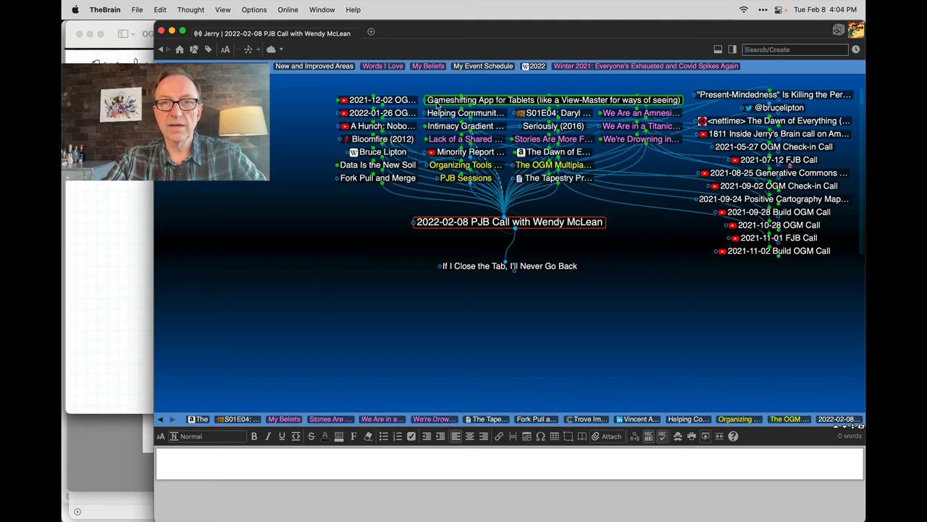
{"action": "left_click", "coordinate": [552, 99]}
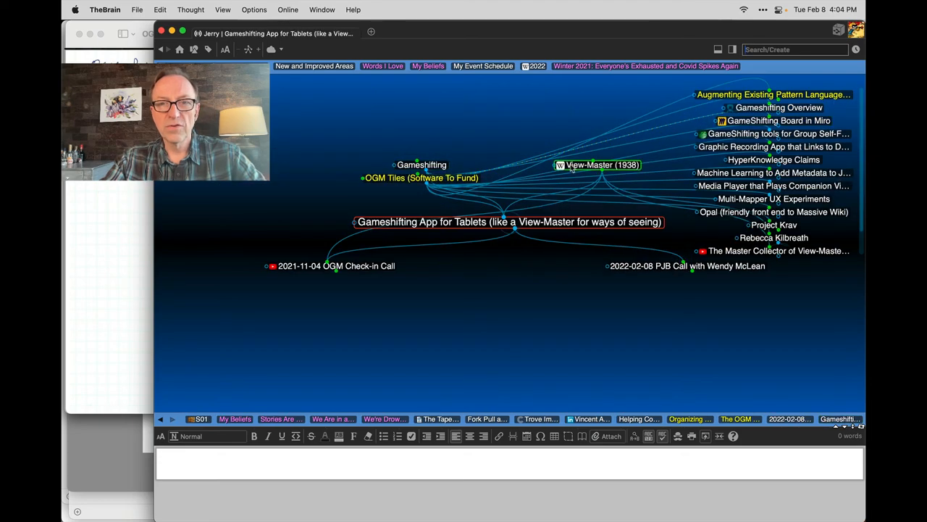
{"action": "left_click", "coordinate": [600, 164]}
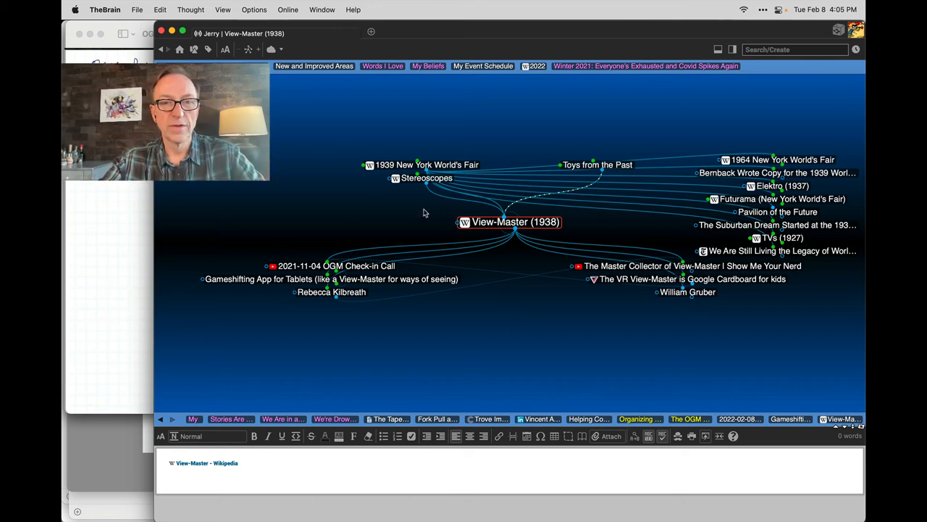
{"action": "mouse_move", "coordinate": [556, 336]}
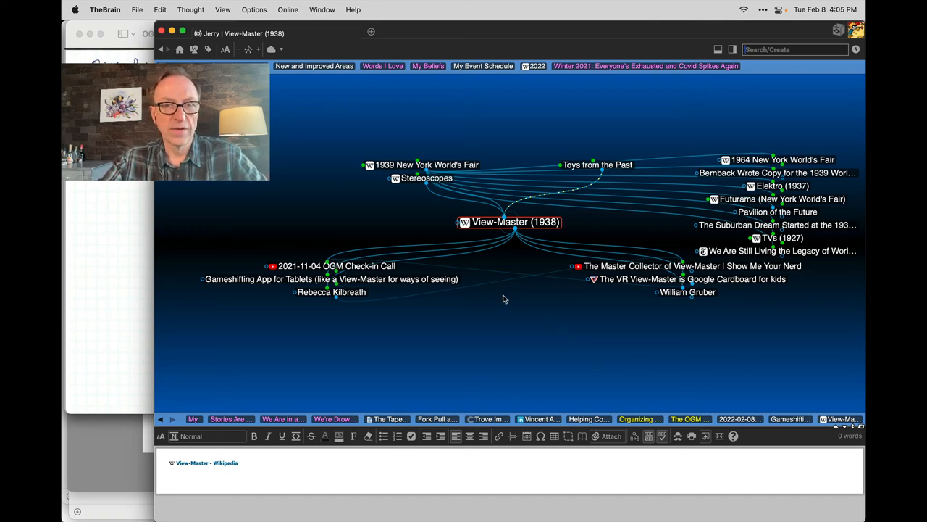
{"action": "mouse_move", "coordinate": [428, 221]}
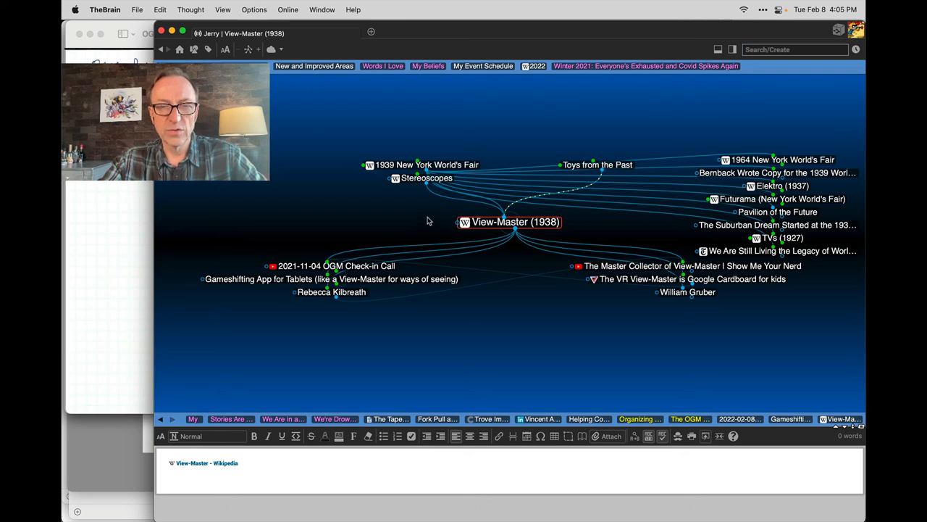
{"action": "mouse_move", "coordinate": [386, 266]}
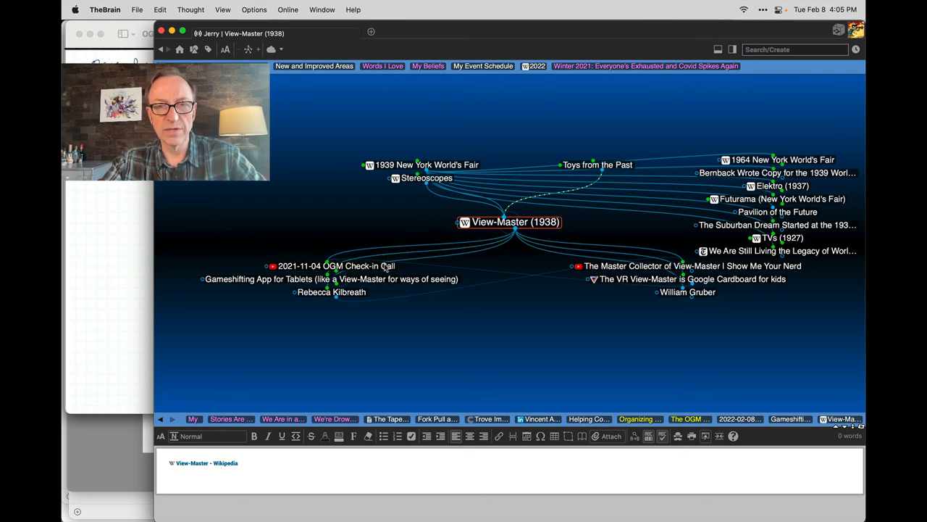
Reach Potential Tapestry Architecture Components via The Tapestry Project and link the PJB Call as its child
{"action": "left_click", "coordinate": [336, 266]}
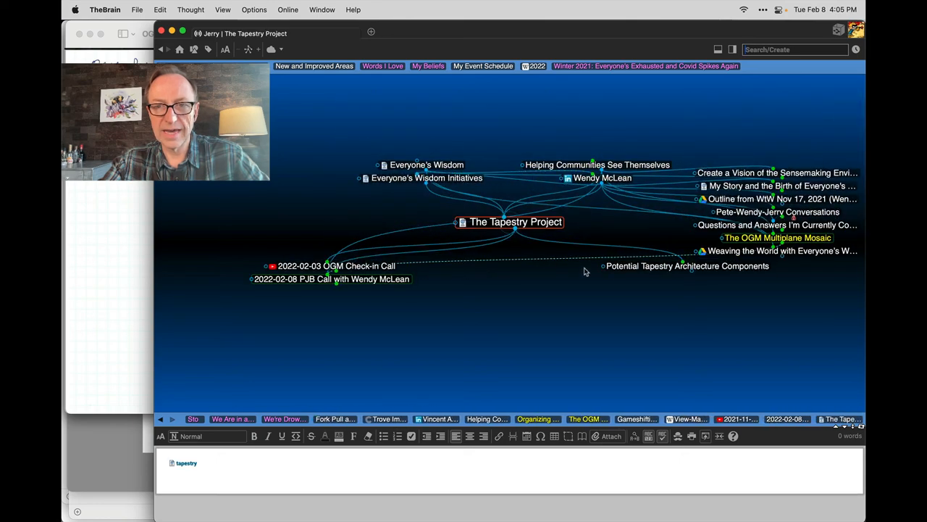
{"action": "left_click", "coordinate": [685, 266]}
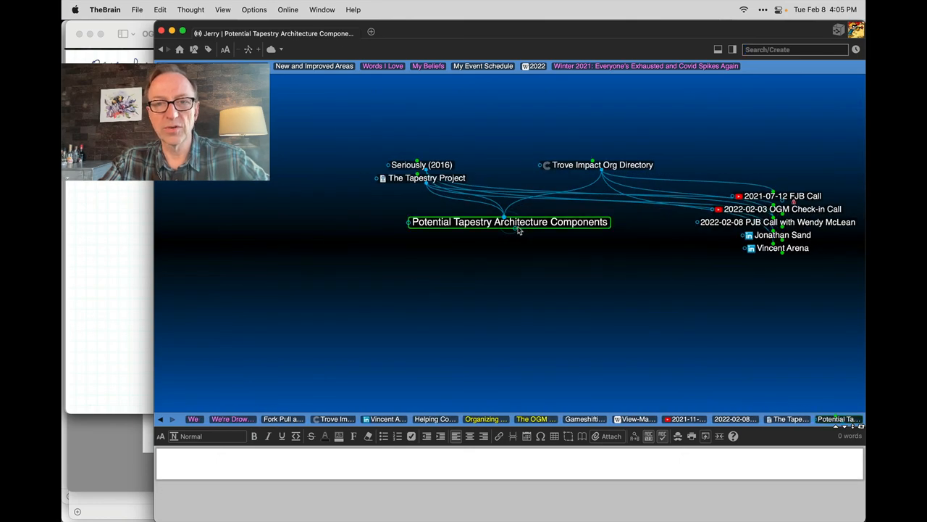
{"action": "left_click", "coordinate": [775, 222]}
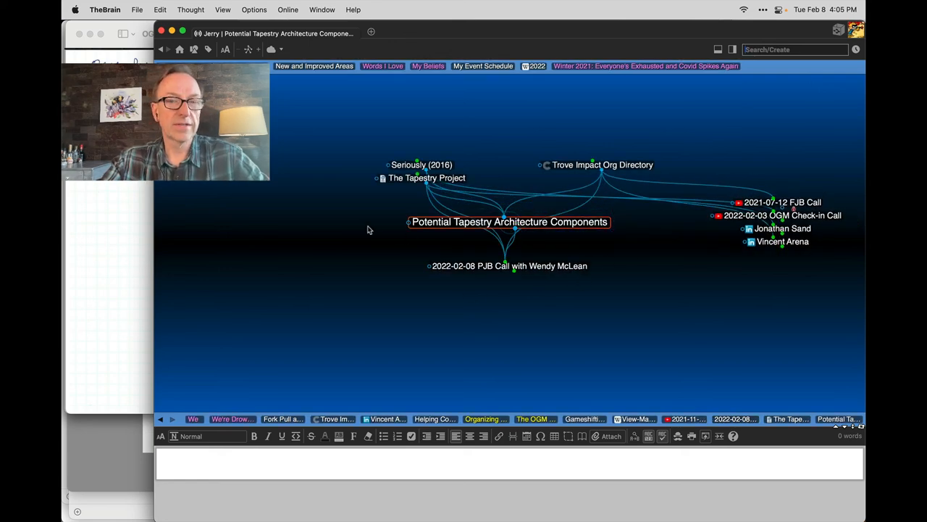
{"action": "mouse_move", "coordinate": [475, 286]}
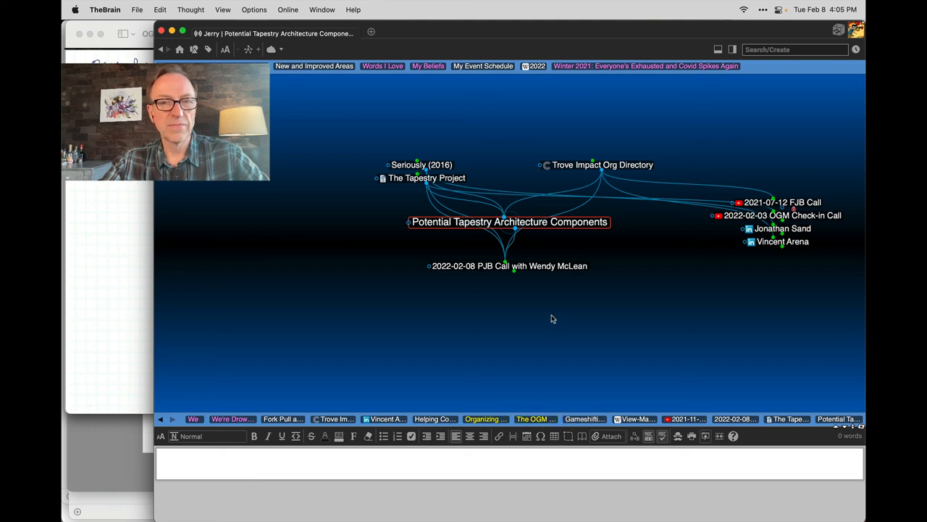
{"action": "mouse_move", "coordinate": [497, 135]}
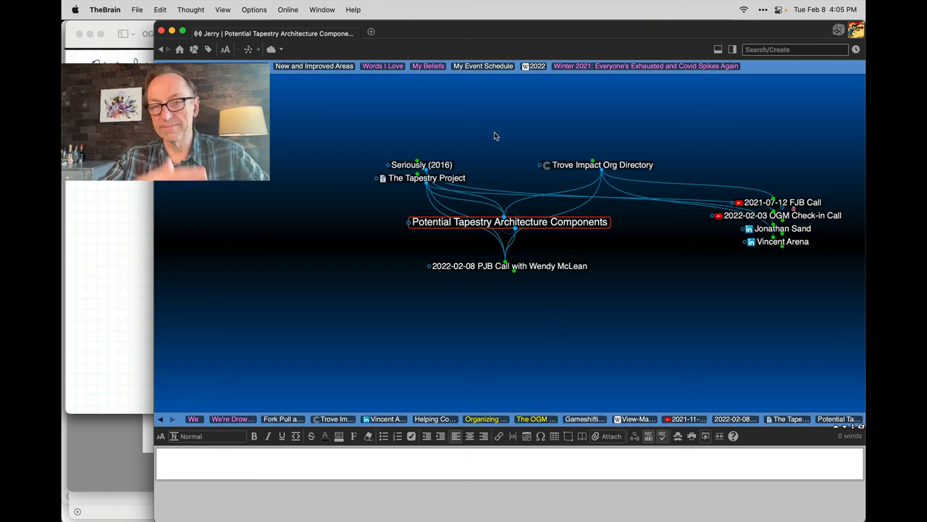